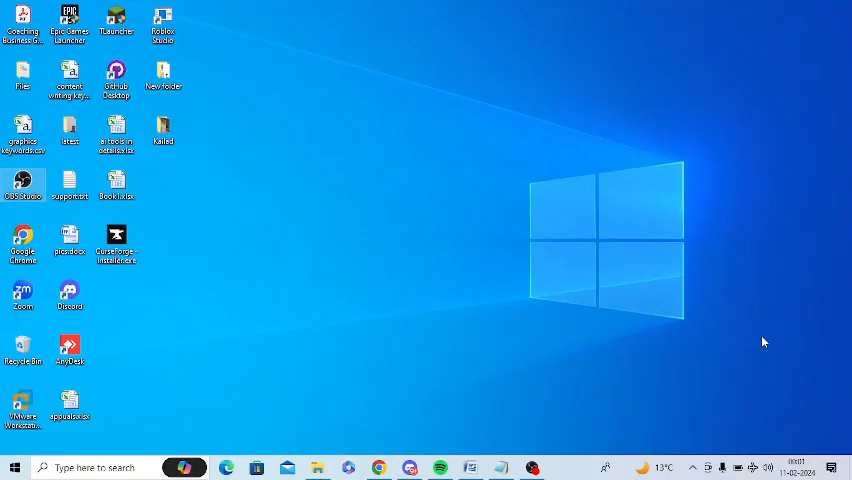
Step: Open the Run dialog and enter msconfig
key("Win+r")
type("msconfig")
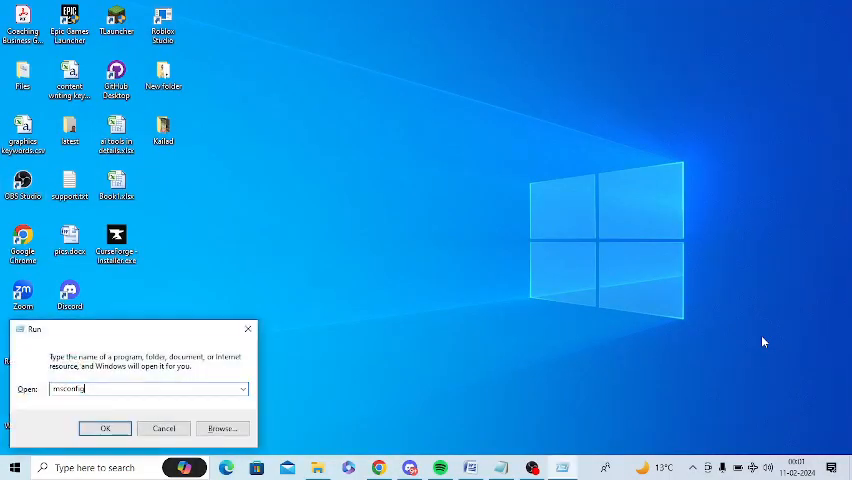
Step: Launch System Configuration from Run and show its Services tab
left_click(105, 428)
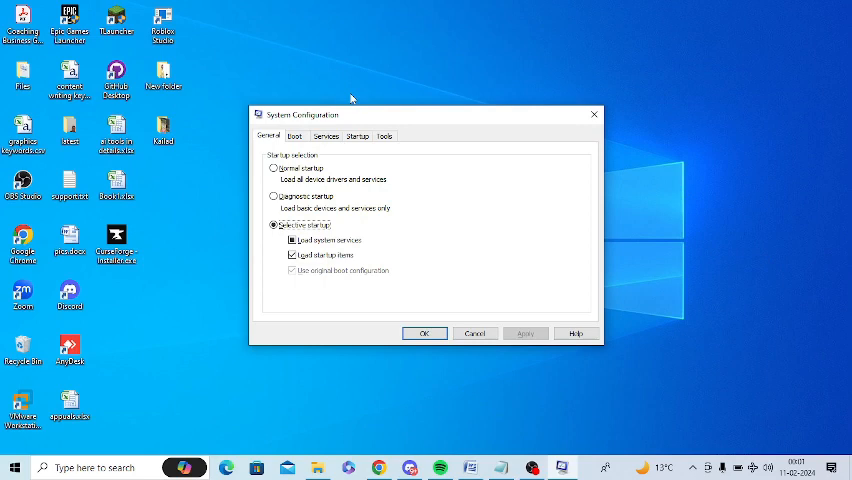
left_click(325, 135)
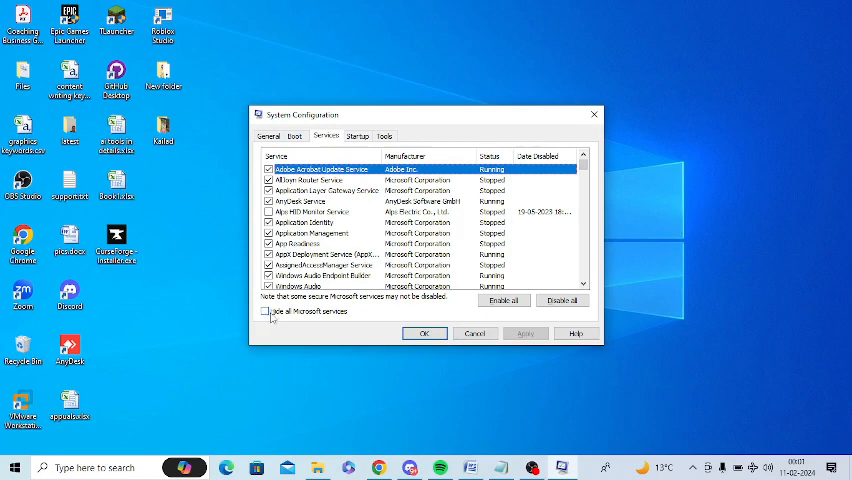
mouse_move(327, 312)
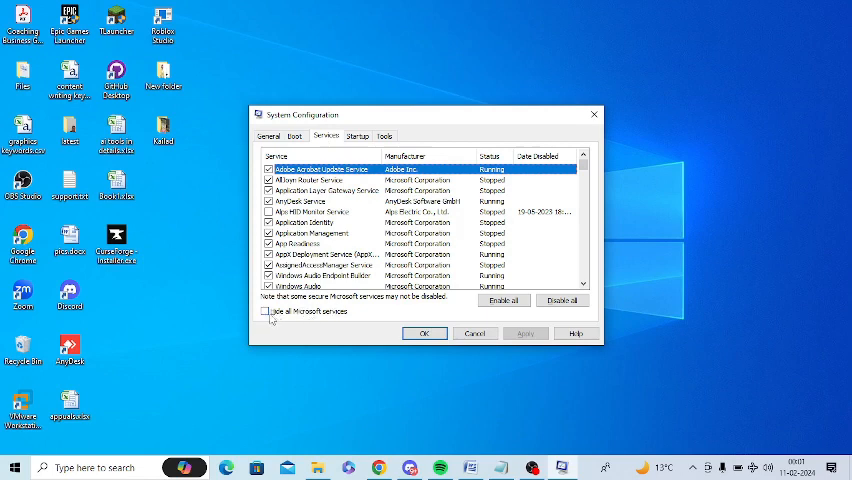
Step: Hide all Microsoft services, disable all remaining ones, save, and exit without restart
left_click(267, 311)
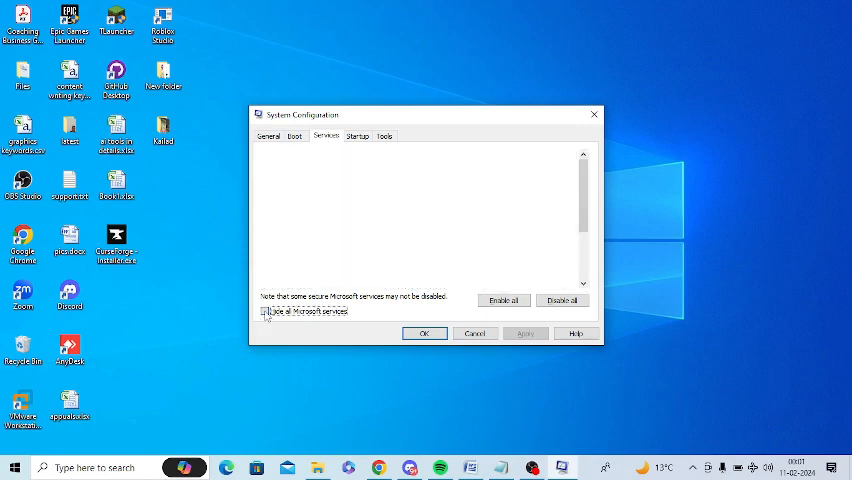
left_click(267, 311)
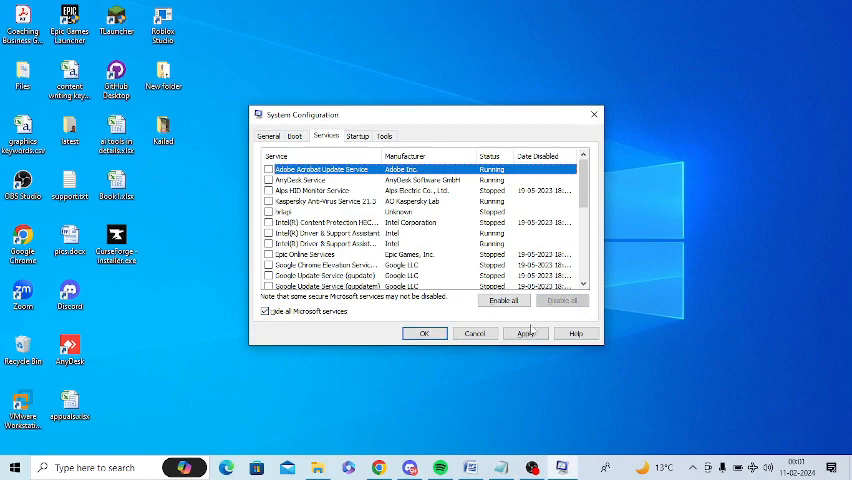
left_click(525, 333)
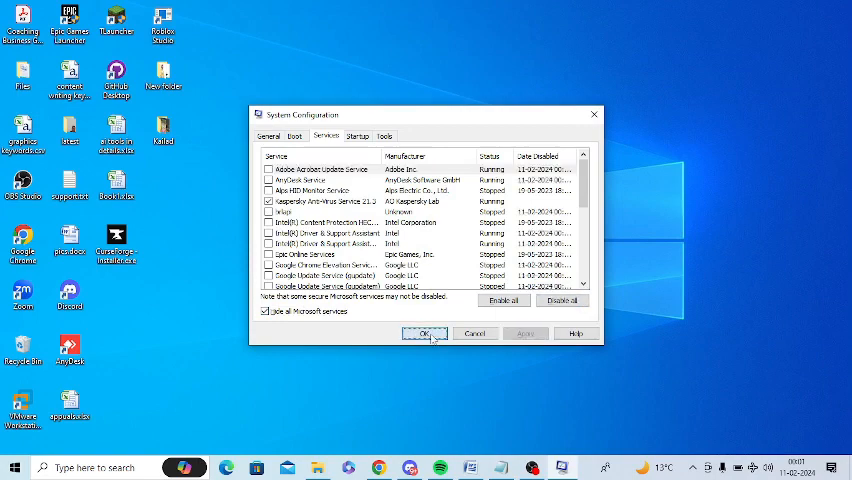
left_click(424, 333)
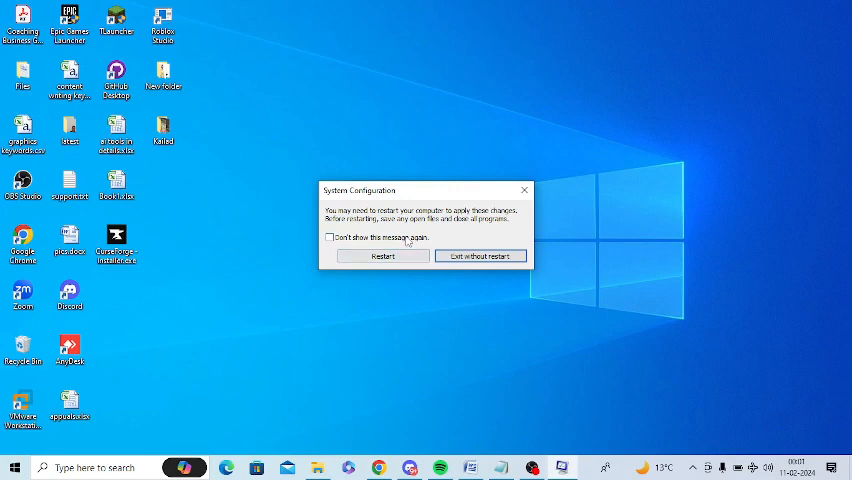
left_click(480, 256)
type("comm")
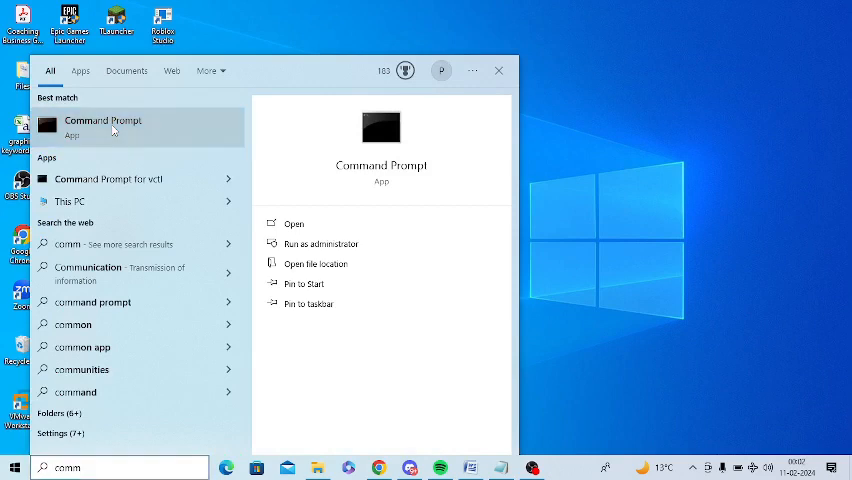
Step: Run the Command Prompt search result as administrator
right_click(103, 125)
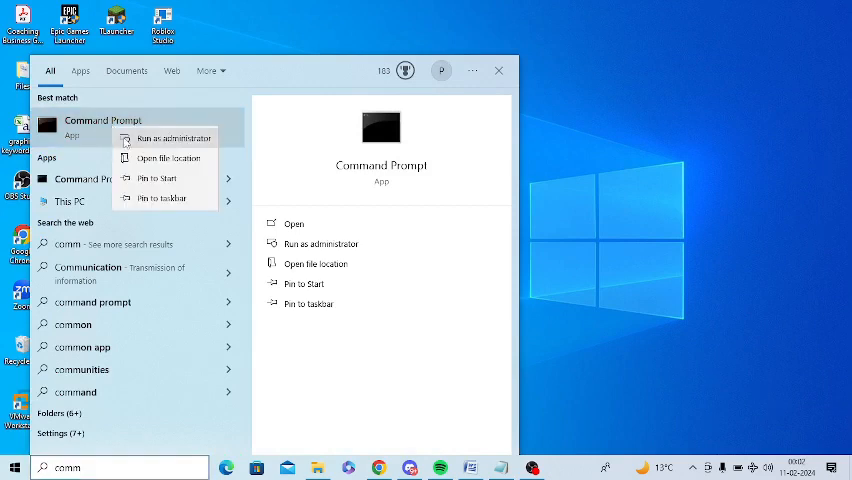
left_click(170, 138)
type("net user administrator/active:yes")
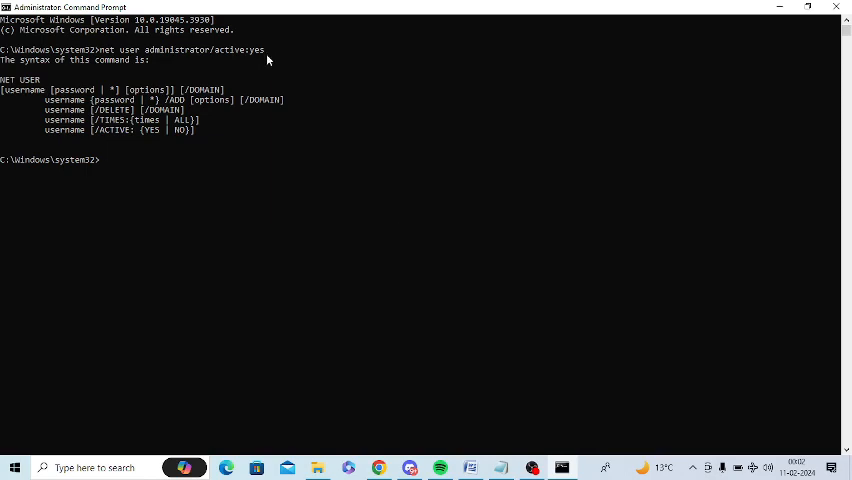
Step: Close the administrator Command Prompt after running net user administrator /active:yes
left_click(836, 8)
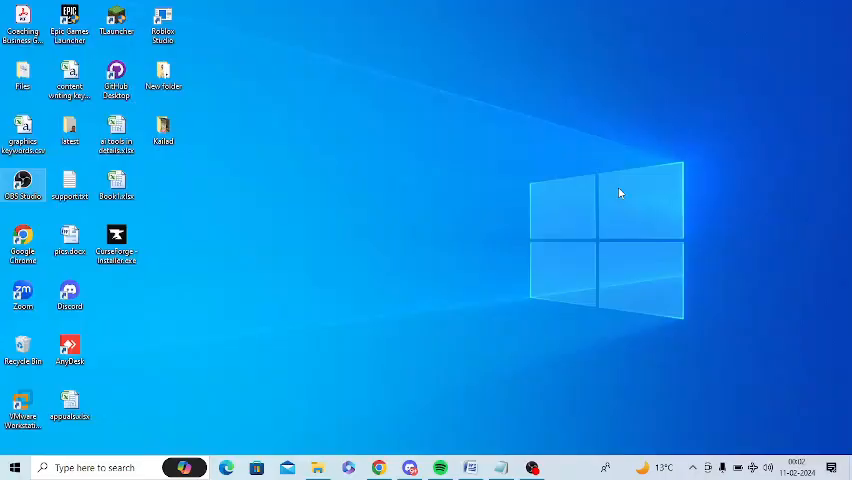